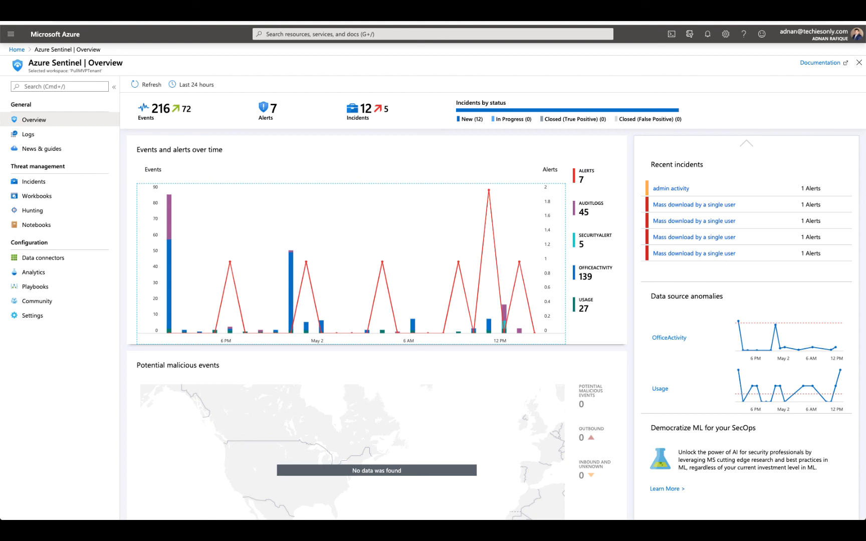
mouse_move(713, 315)
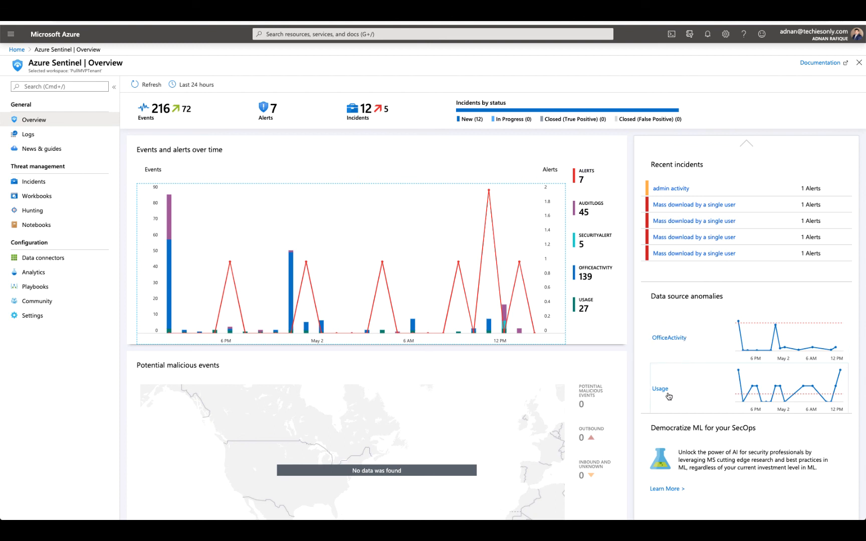
mouse_move(694, 204)
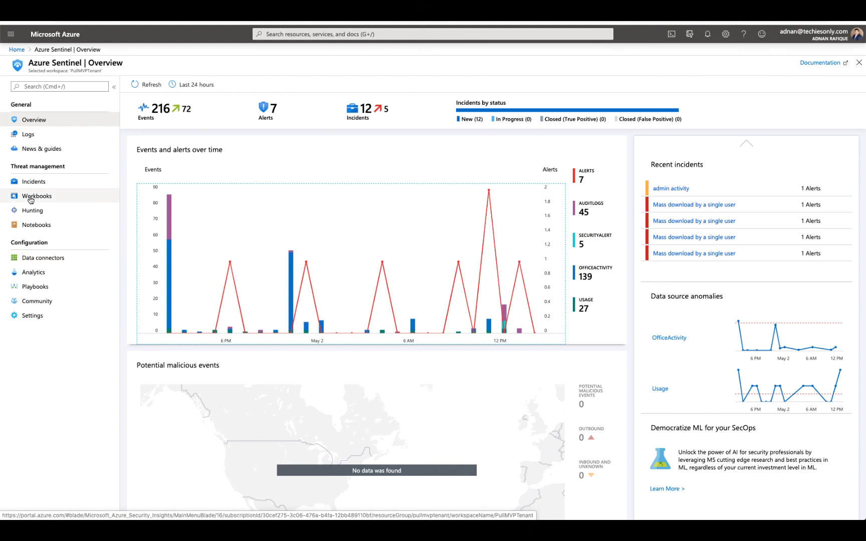
Browse the Workbooks templates gallery in Azure Sentinel, scrolling through the list
click(37, 197)
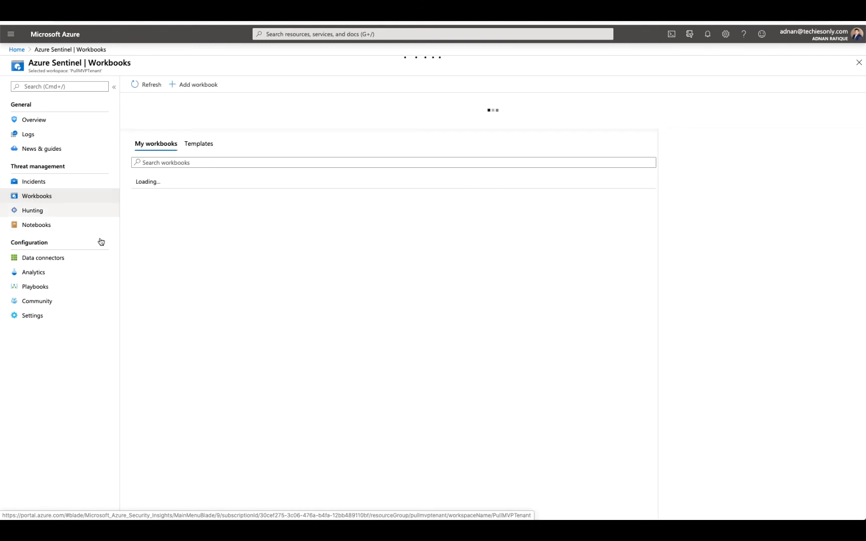
click(199, 144)
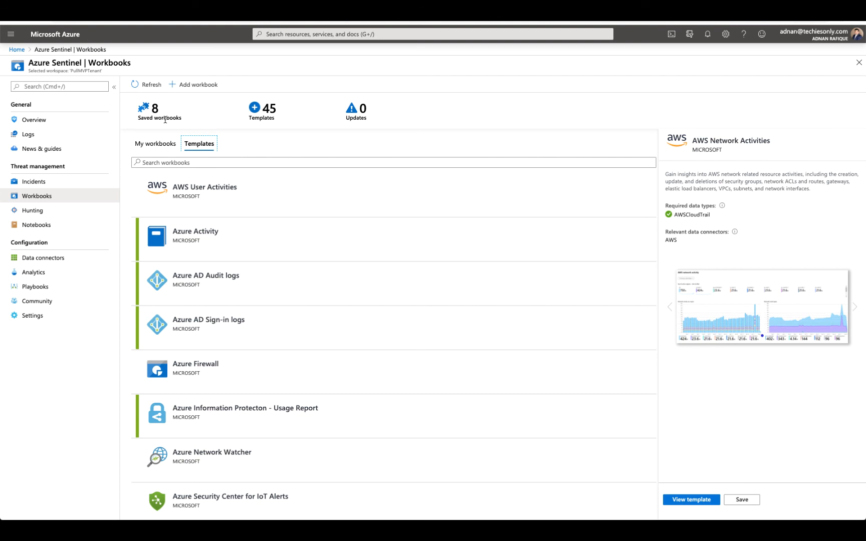
mouse_move(206, 280)
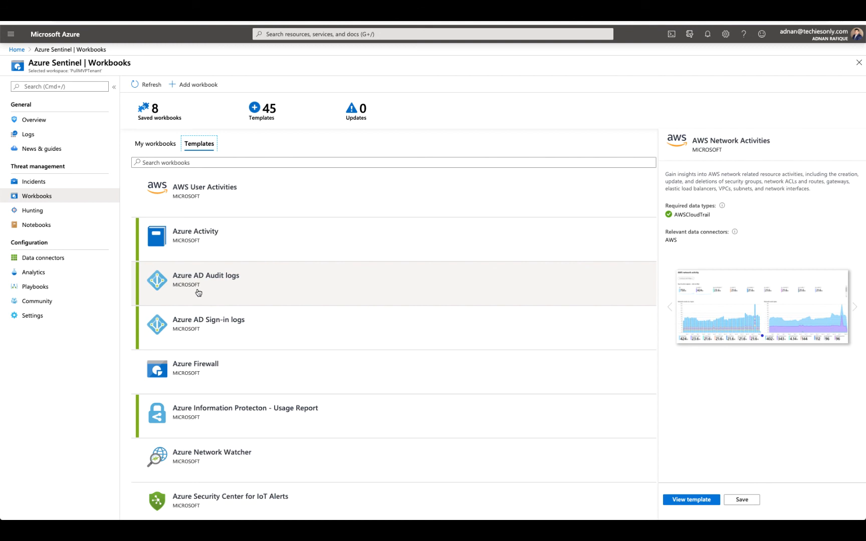
scroll(down, 3)
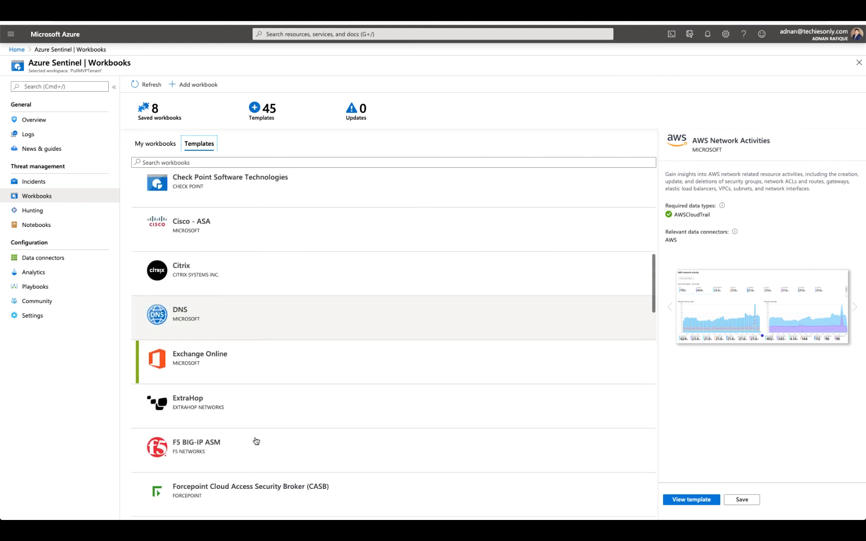
scroll(down, 3)
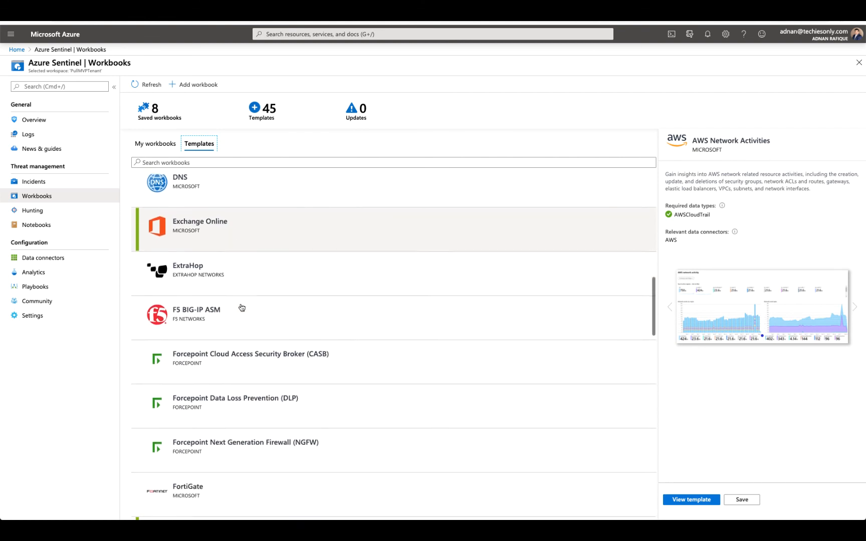
scroll(down, 3)
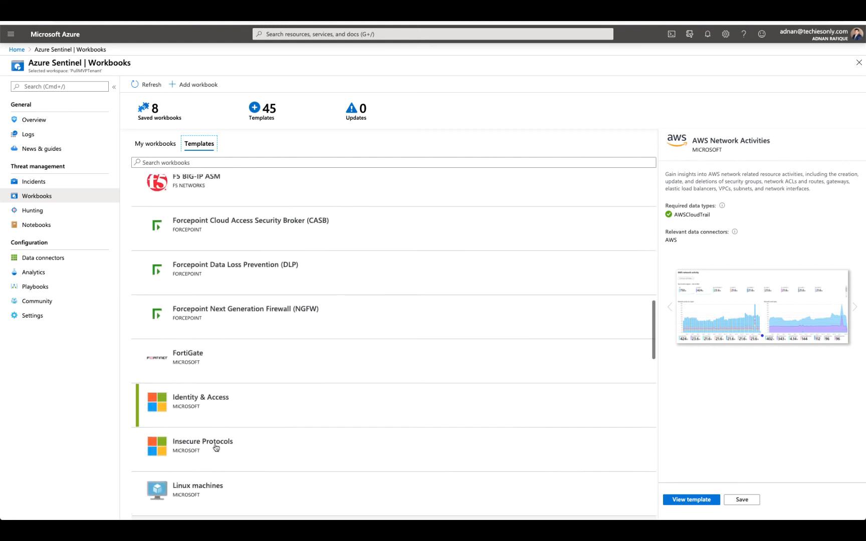
Preview the Exchange Online template description, then continue down toward SharePoint & OneDrive and Office 365
click(220, 269)
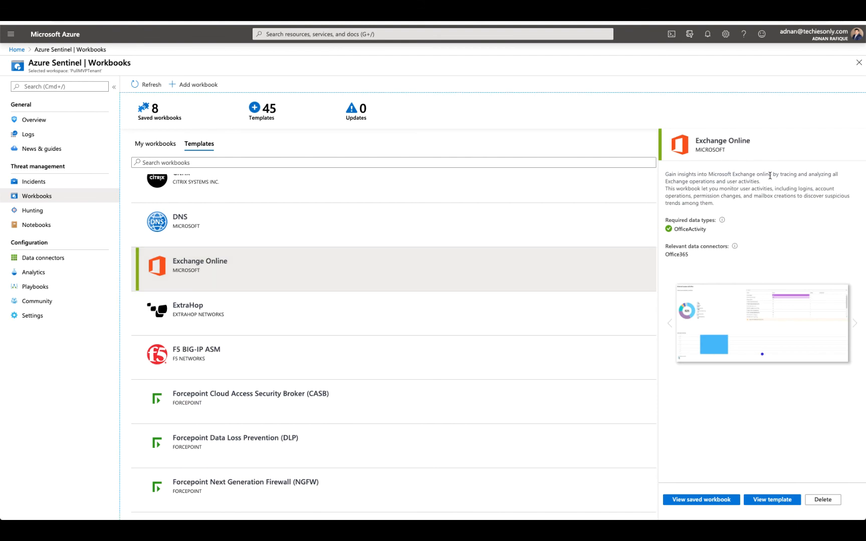
double_click(752, 174)
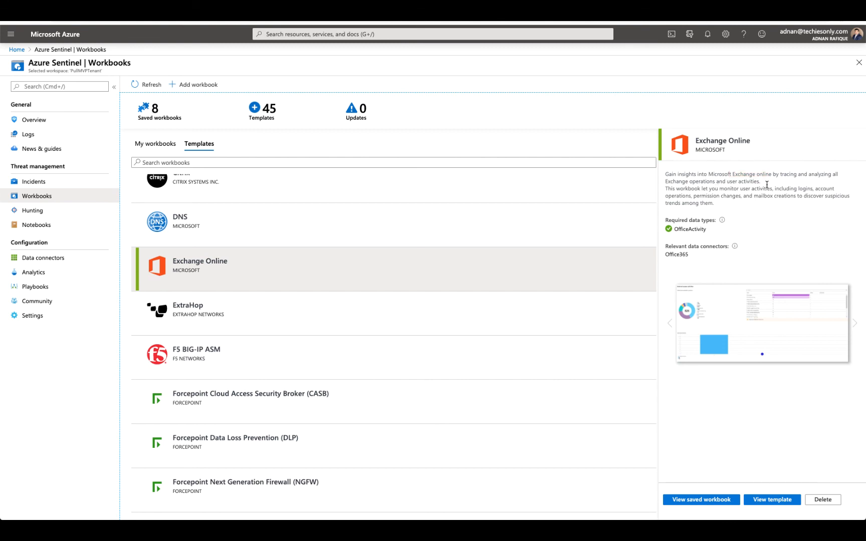
scroll(down, 3)
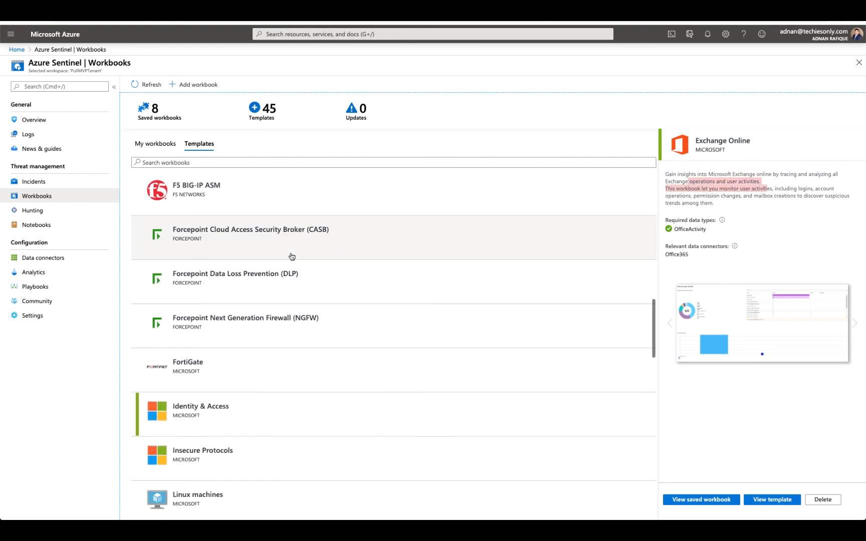
scroll(down, 3)
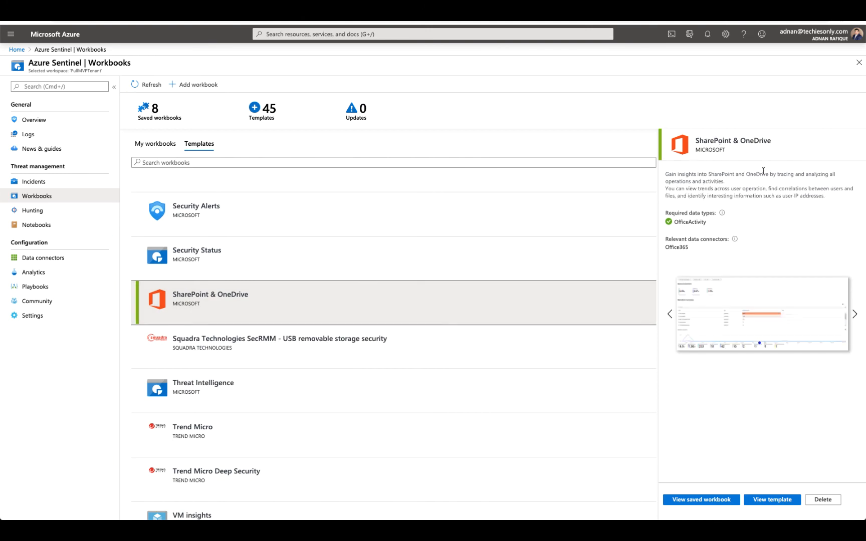
scroll(down, 3)
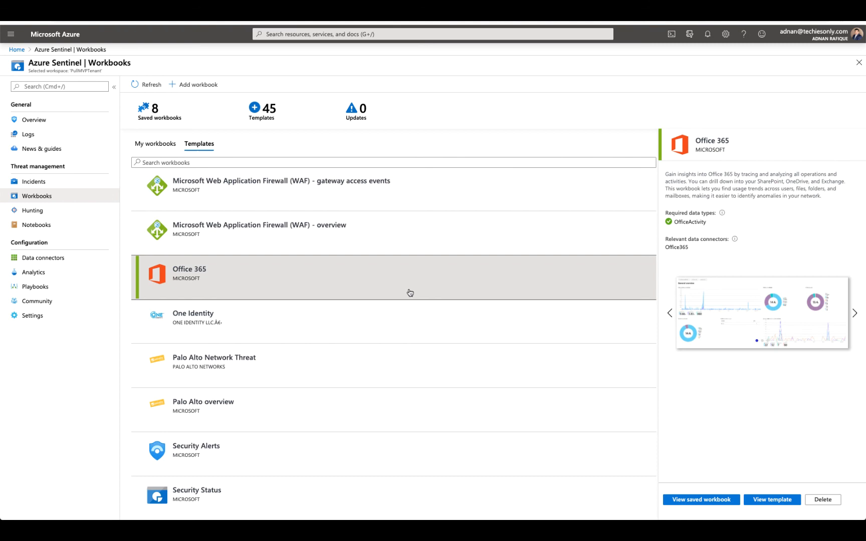
mouse_move(723, 274)
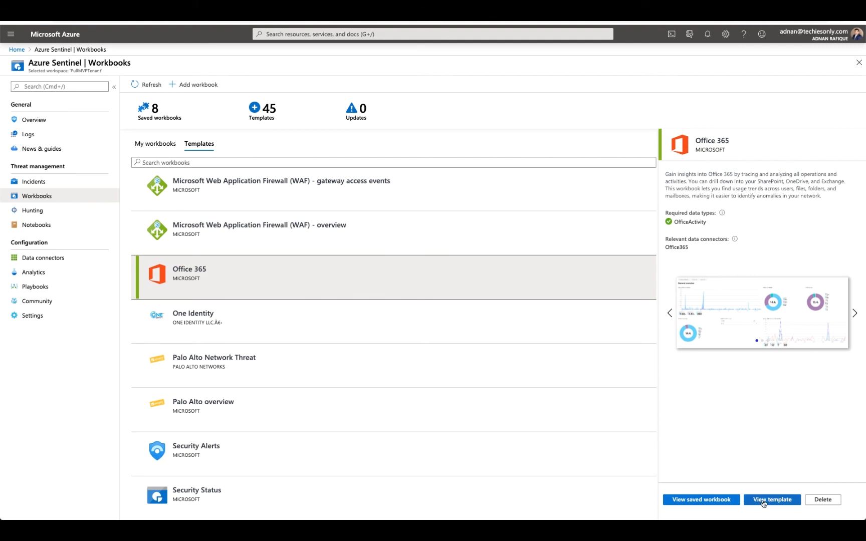
View the Office 365 template with UserType All and every workload ticked so the charts load
click(771, 499)
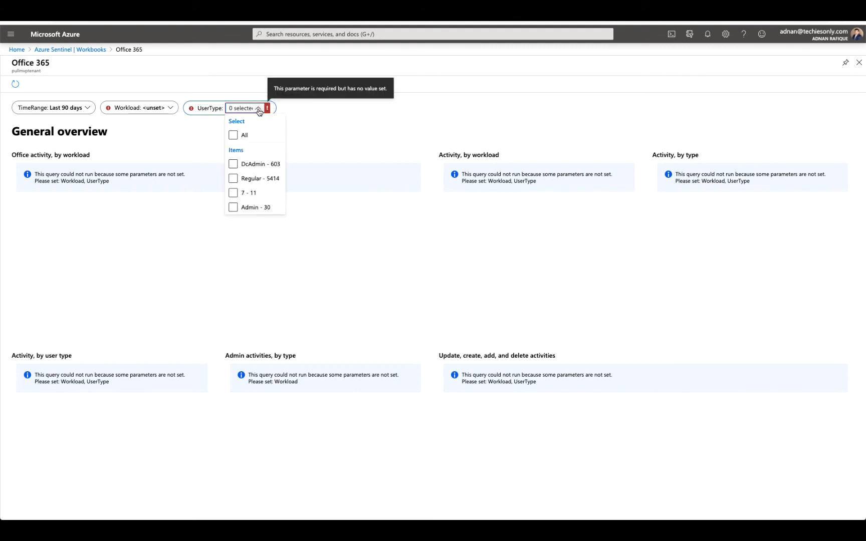
click(234, 134)
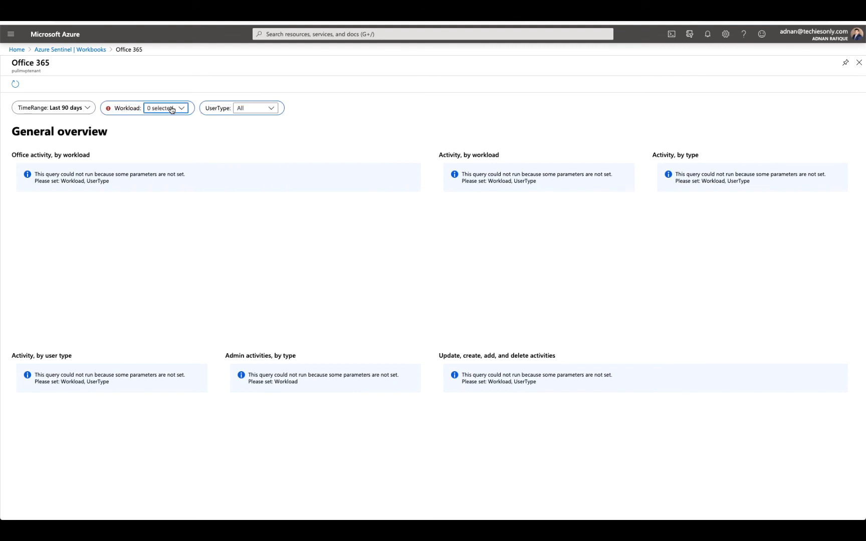
click(165, 108)
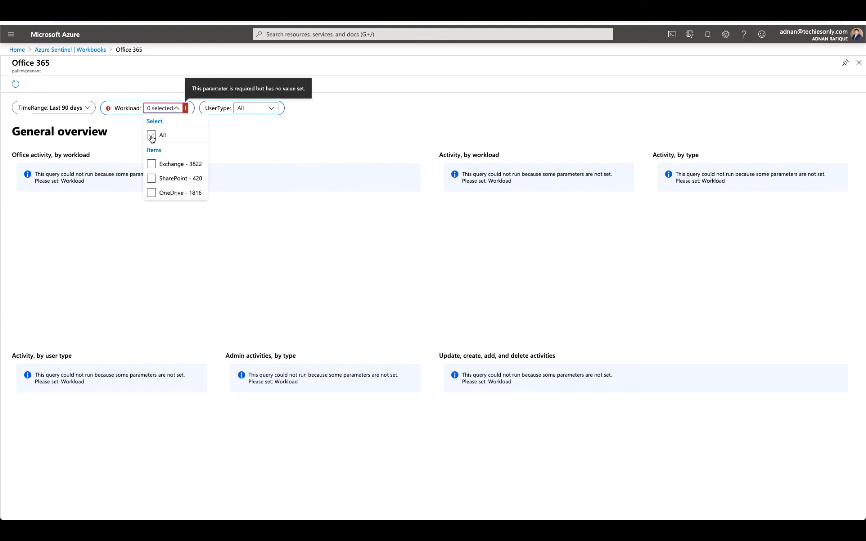
click(151, 135)
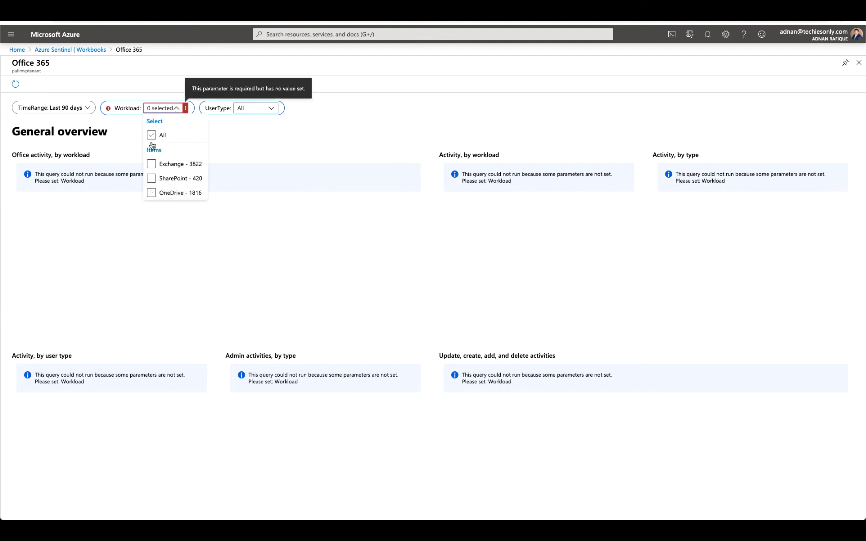
click(151, 136)
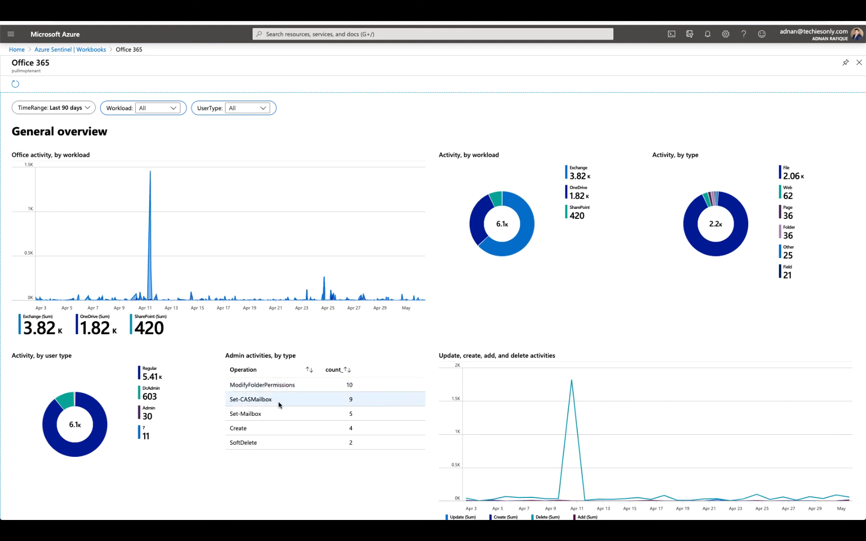
mouse_move(285, 405)
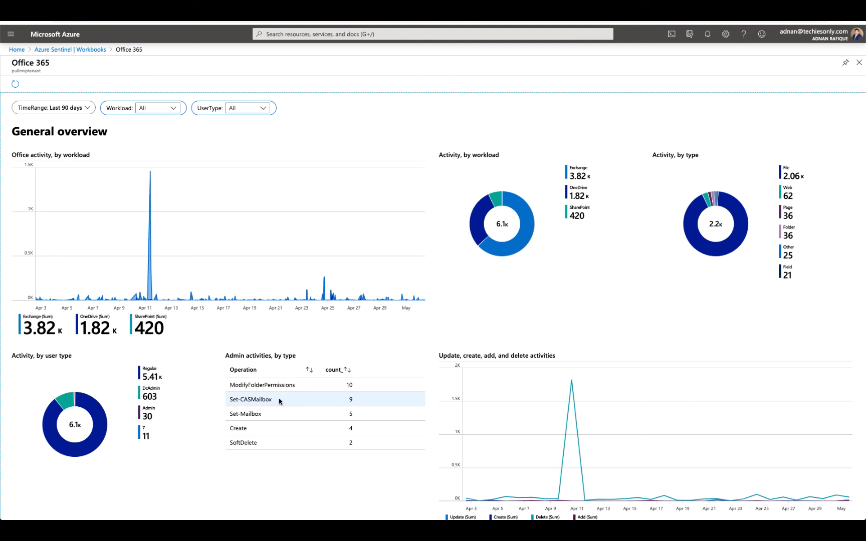
mouse_move(267, 414)
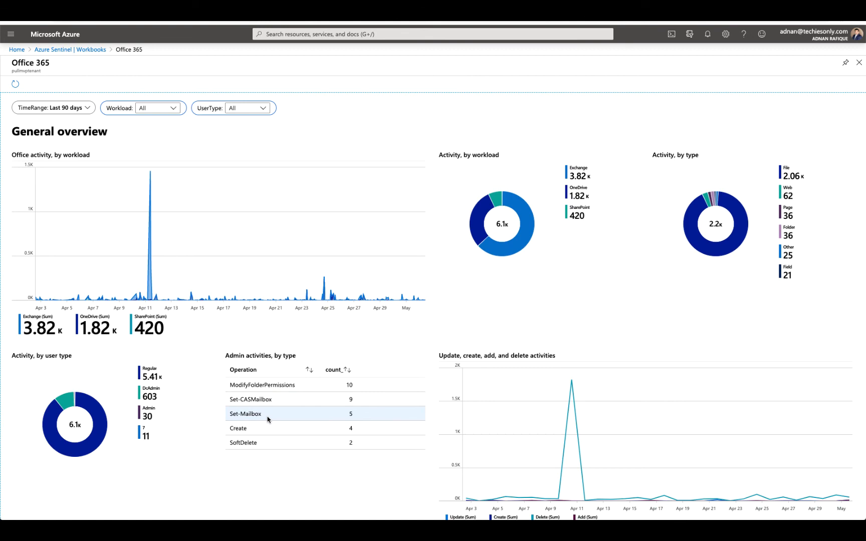
Scroll through the General overview charts showing Exchange 3.82K, OneDrive 1.82K and SharePoint 420 activities
scroll(down, 3)
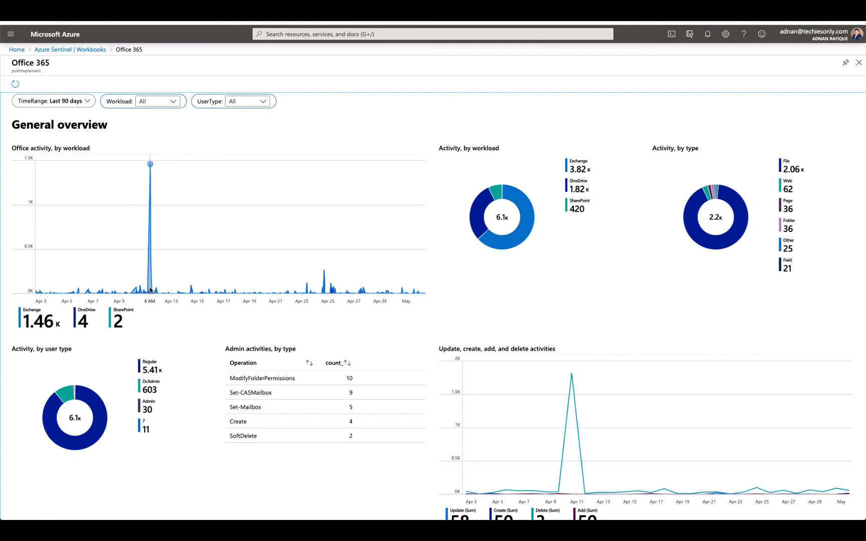
scroll(down, 3)
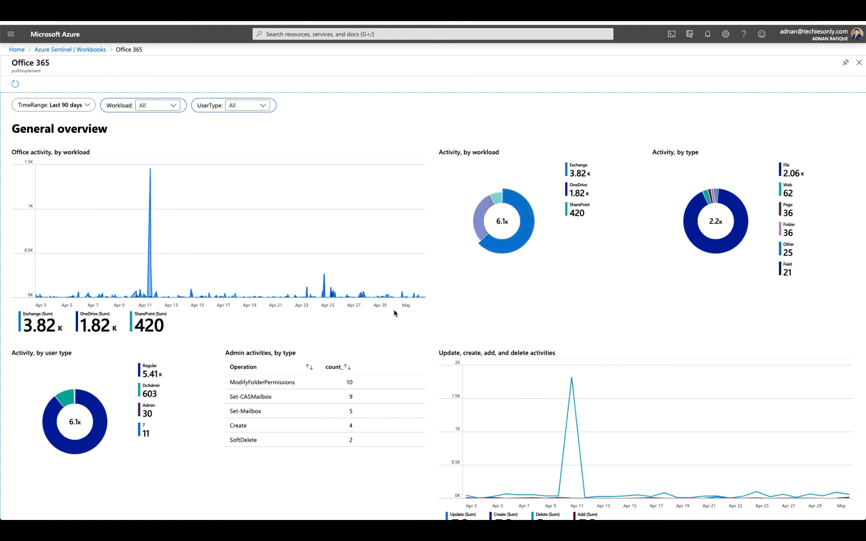
scroll(down, 3)
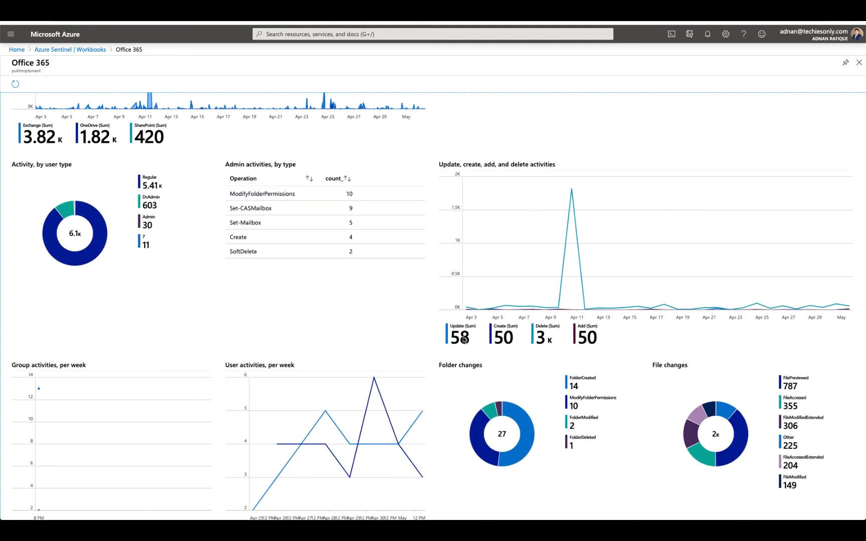
scroll(down, 3)
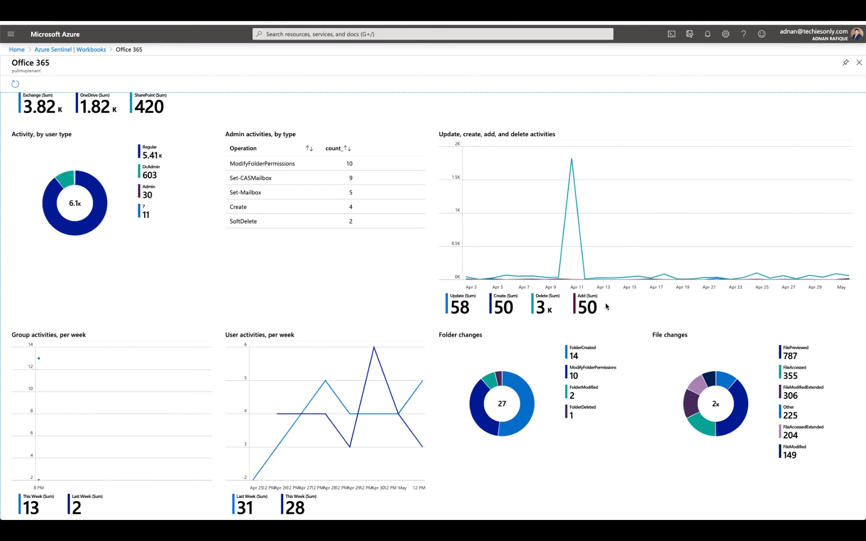
scroll(down, 3)
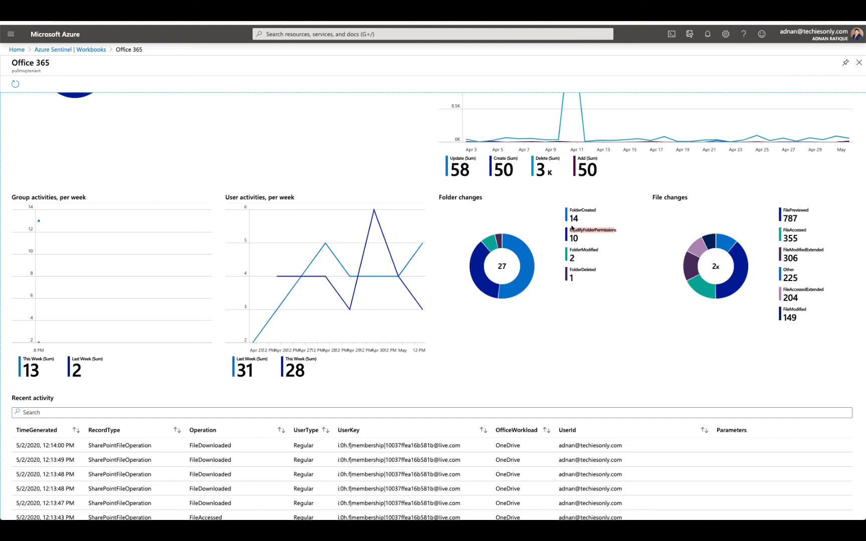
mouse_move(595, 247)
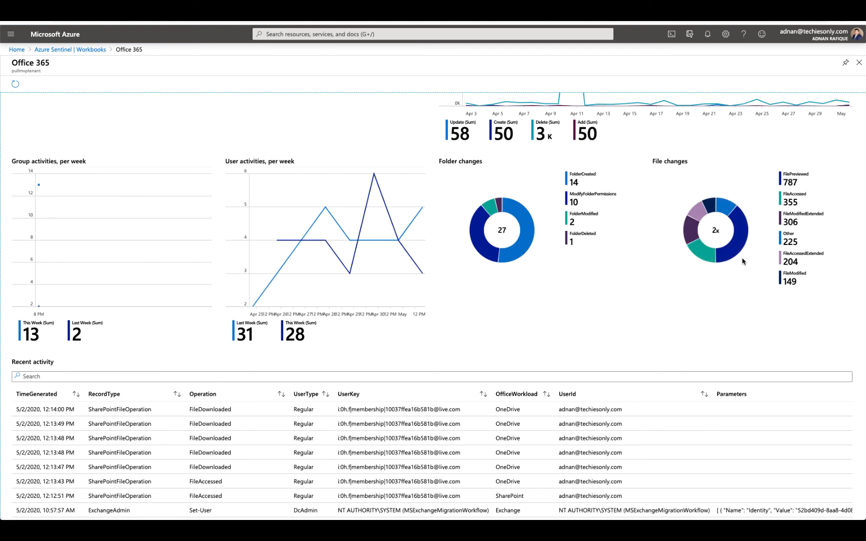
mouse_move(742, 261)
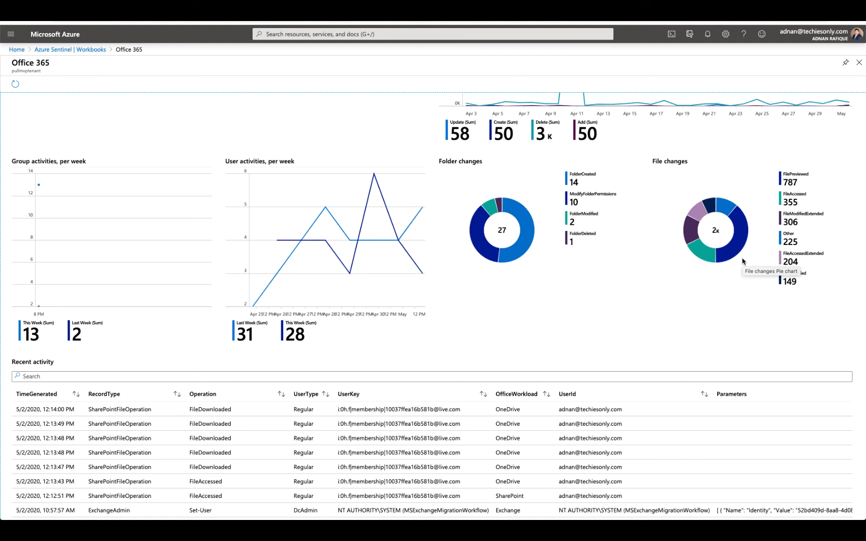
mouse_move(615, 299)
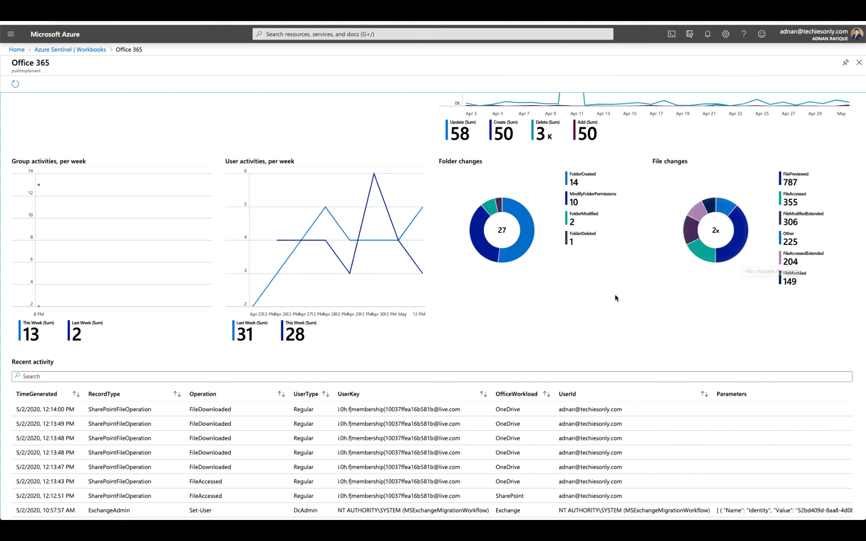
Sort the Recent activity table ascending by RecordType, listing record types 56 and 68 first
scroll(down, 3)
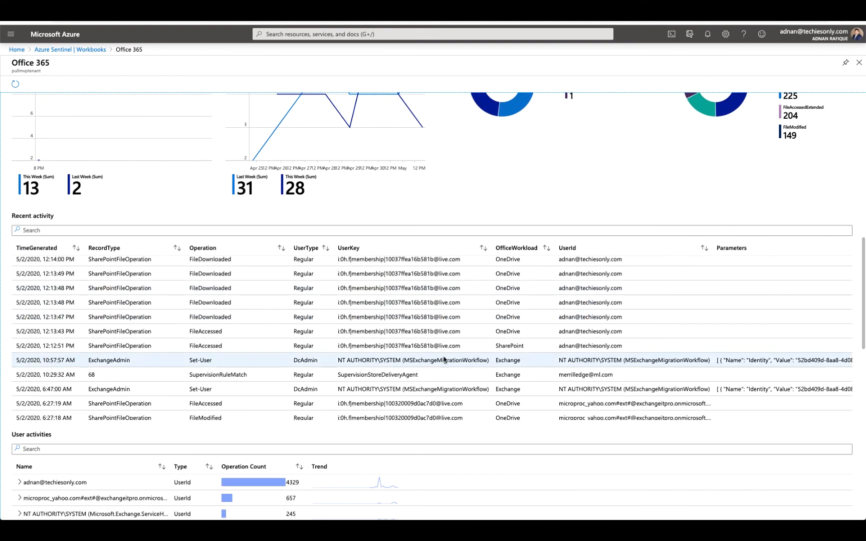
scroll(down, 3)
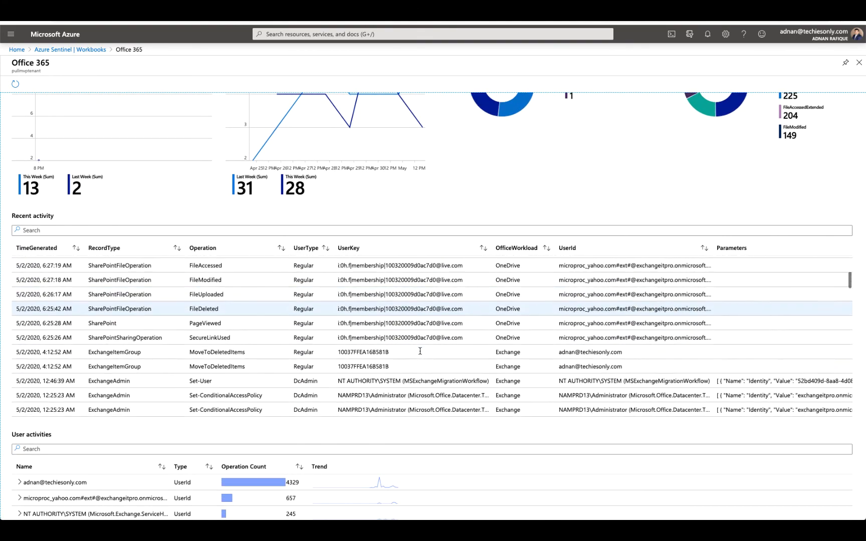
scroll(down, 3)
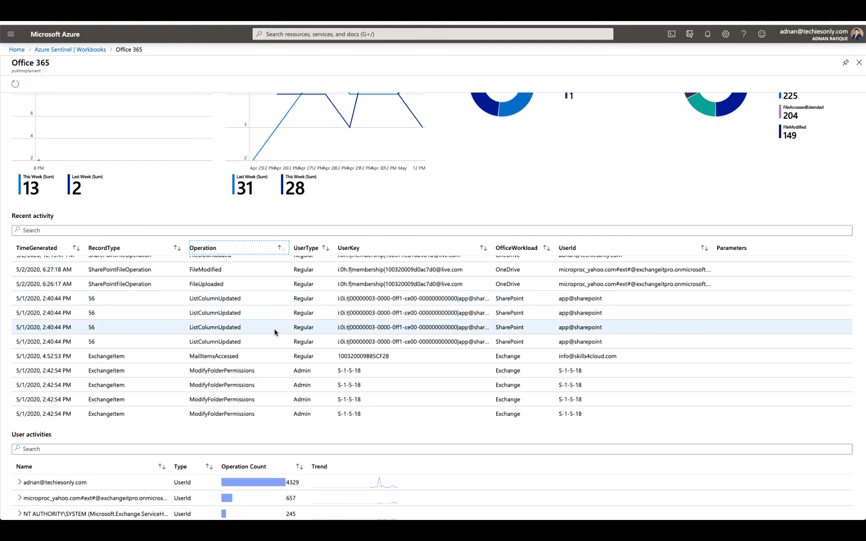
click(104, 248)
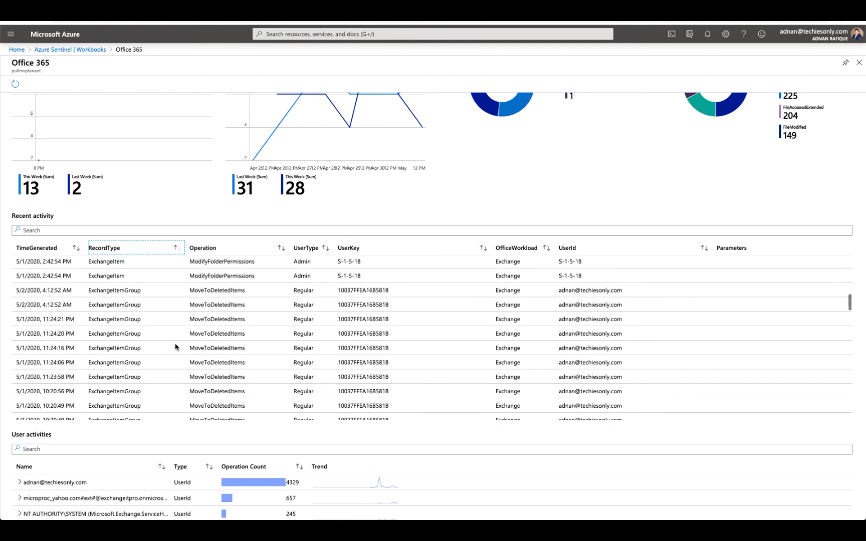
Select the first entry of the sorted activity list and move down to the User activities table
scroll(down, 3)
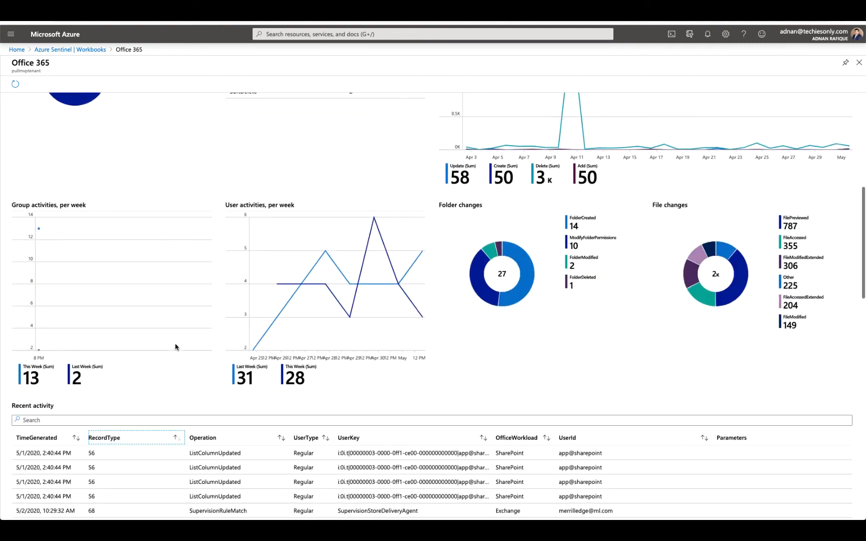
scroll(down, 3)
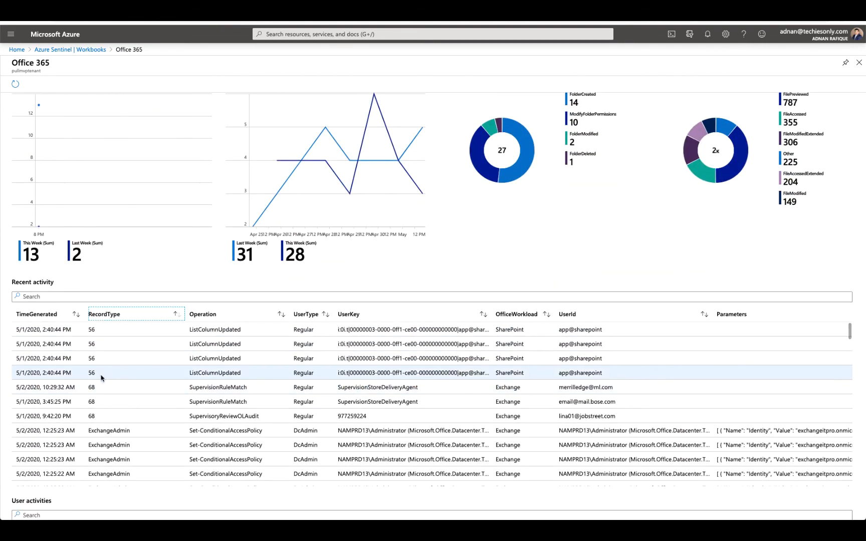
click(101, 328)
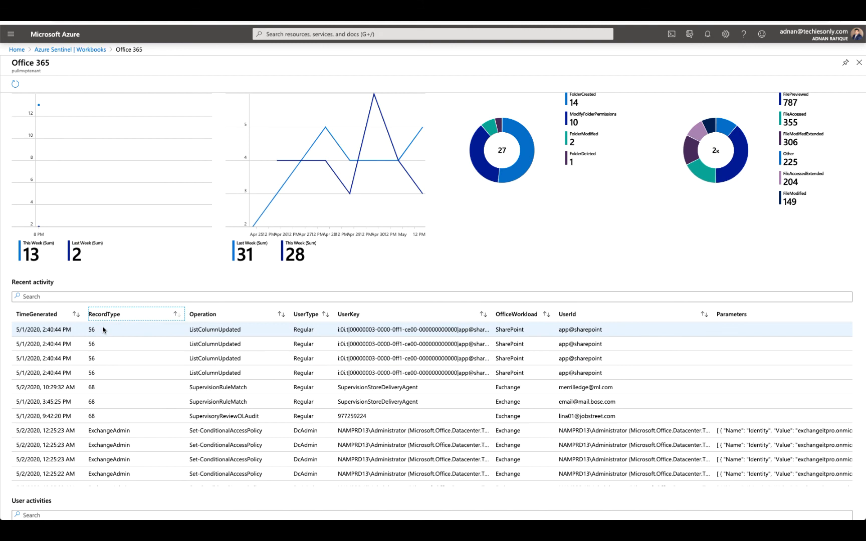
scroll(down, 3)
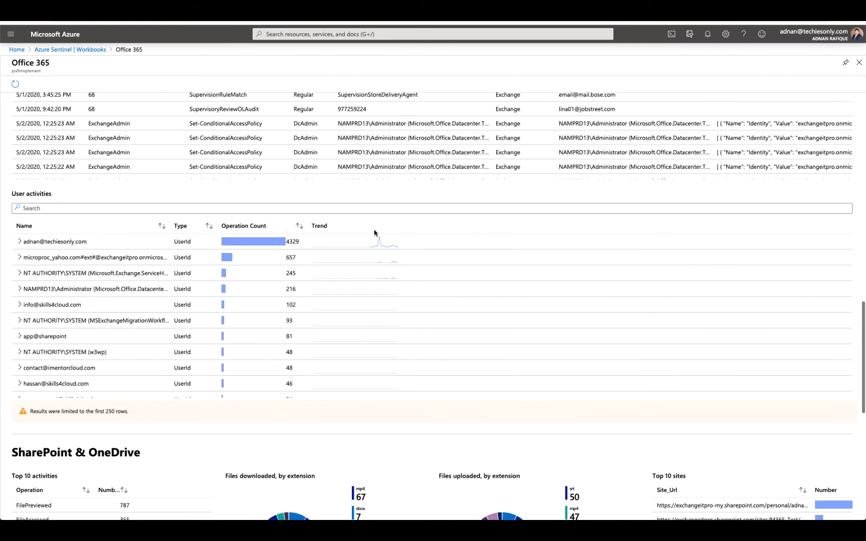
Expand the second and top users' rows to show per-operation counts such as SoftDelete 1870 and MoveToDeletedItems 1084
scroll(down, 3)
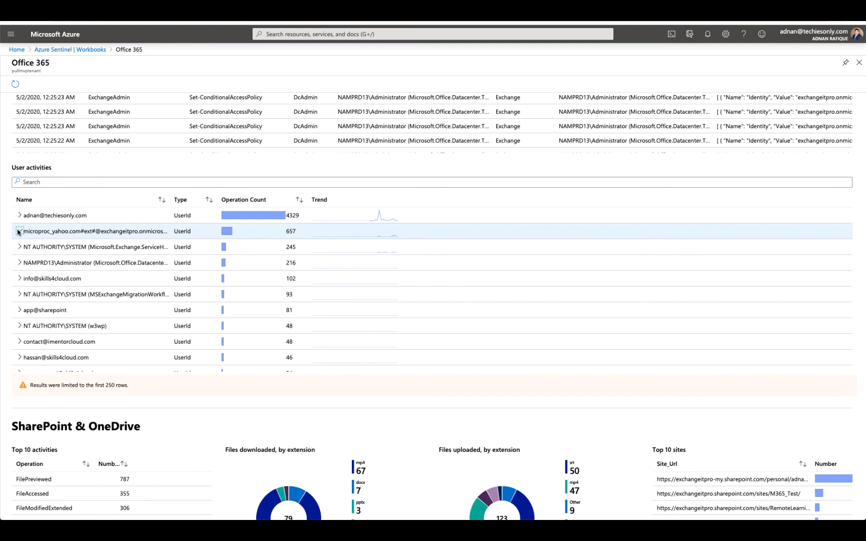
click(20, 231)
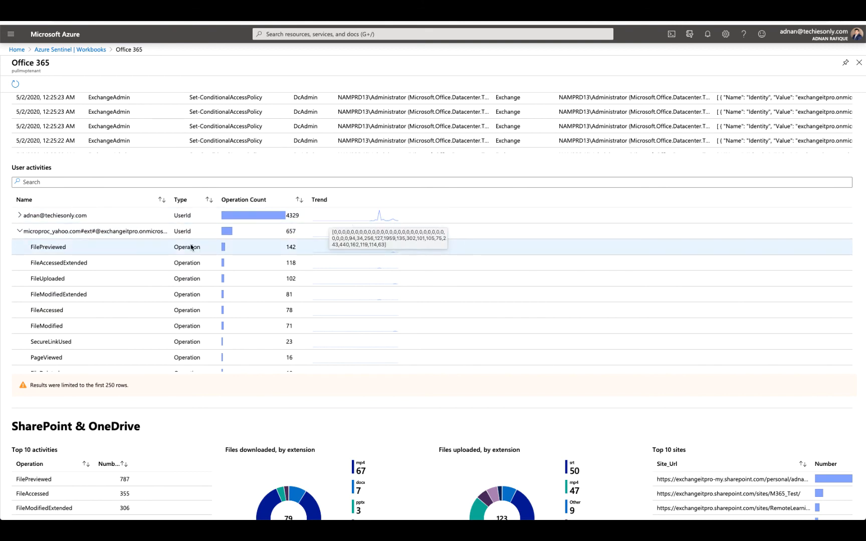
mouse_move(148, 265)
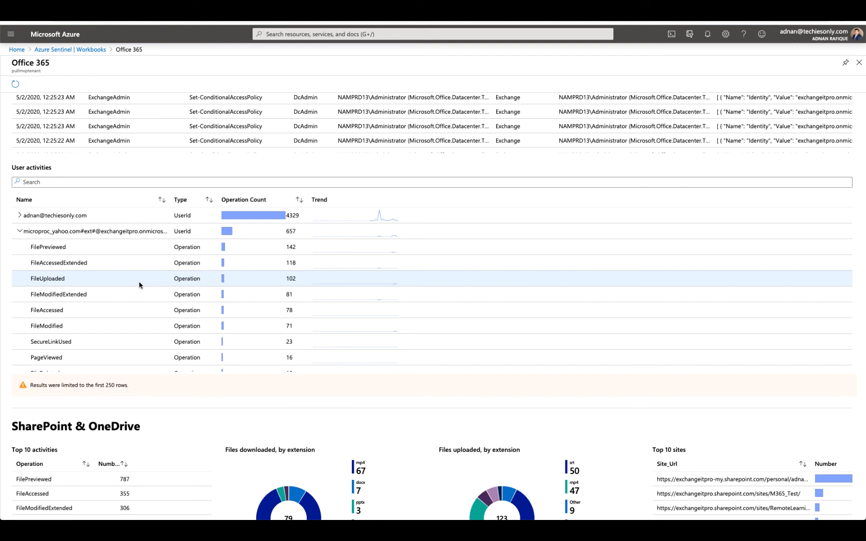
scroll(down, 3)
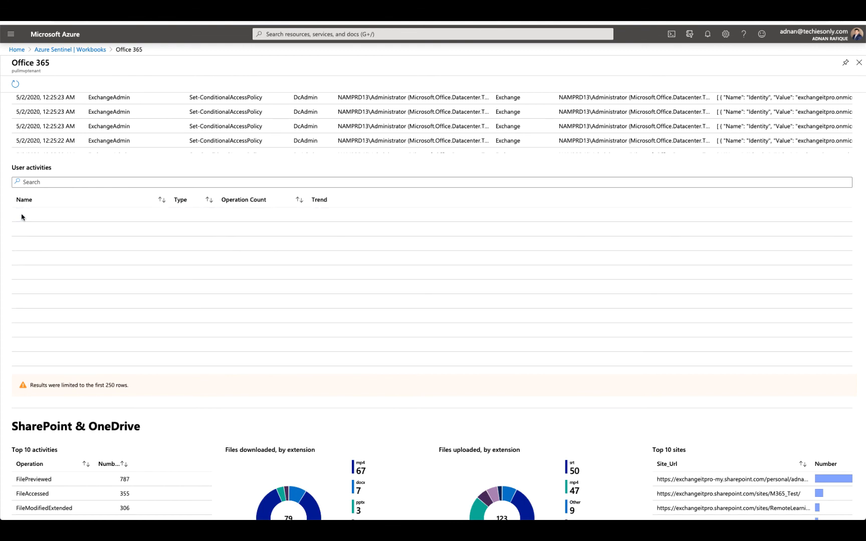
click(20, 216)
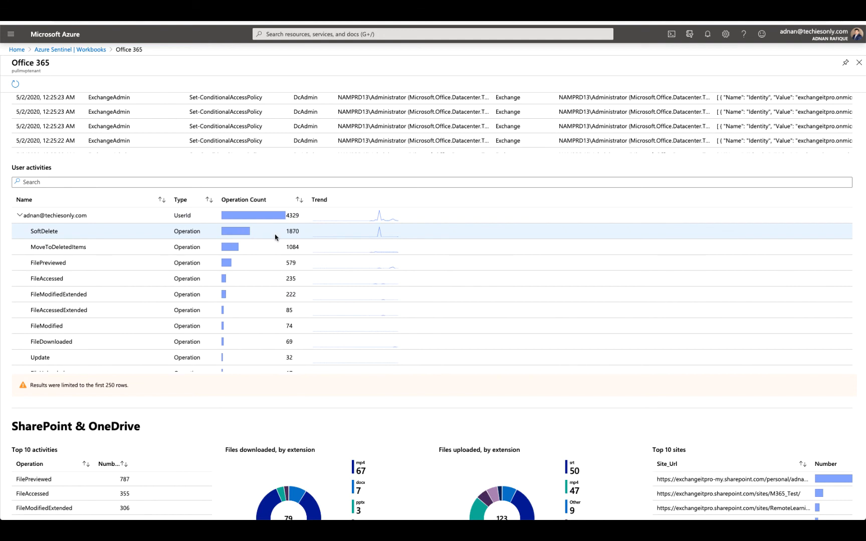
mouse_move(153, 246)
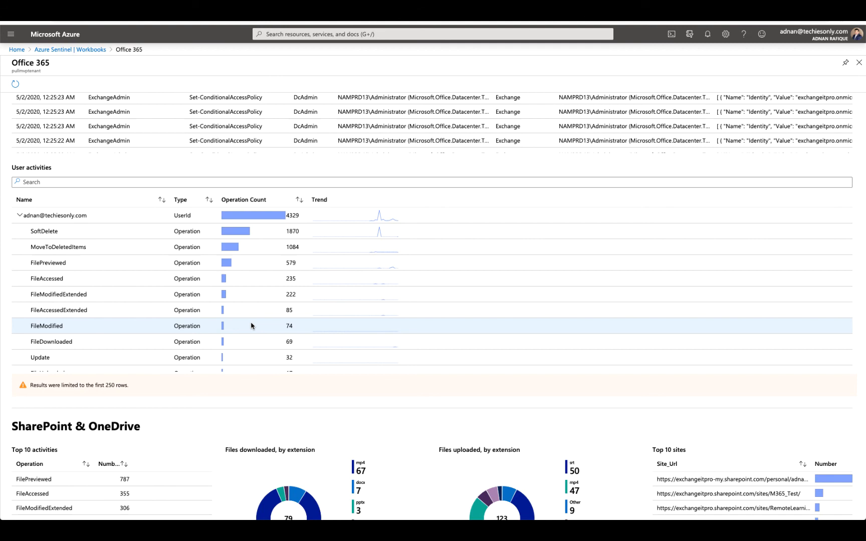
scroll(down, 3)
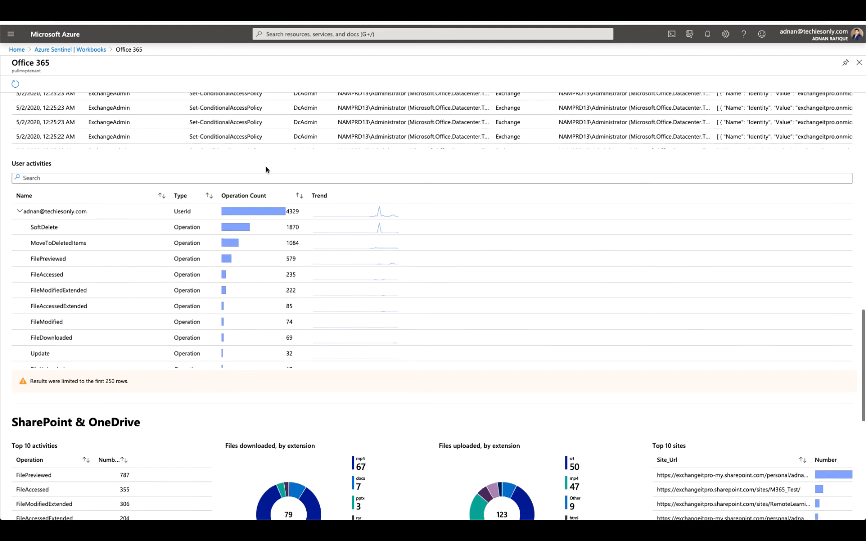
Review the SharePoint & OneDrive and Exchange sections, then return to the Azure Sentinel Overview page
scroll(down, 3)
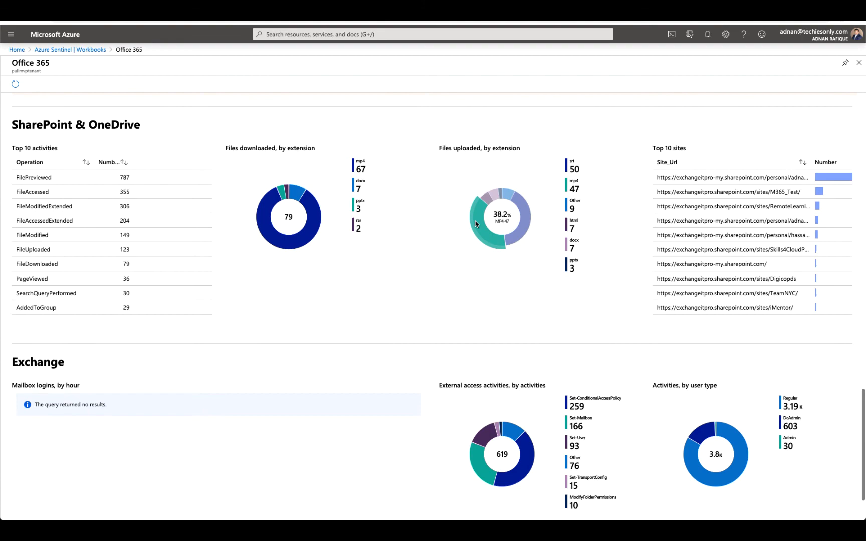
scroll(down, 3)
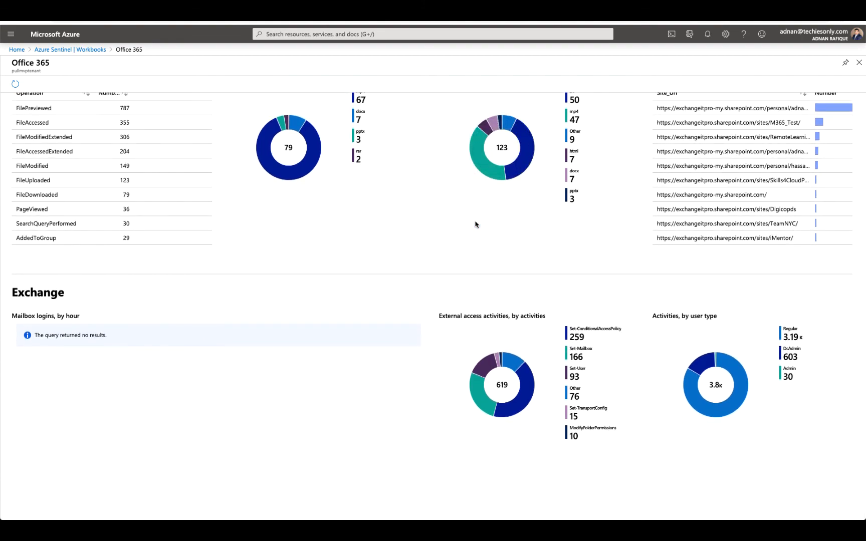
scroll(down, 3)
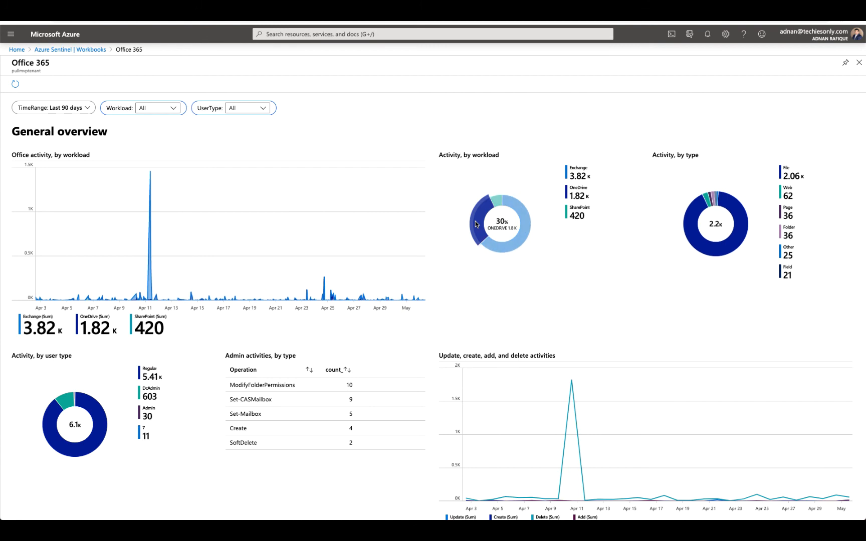
mouse_move(499, 224)
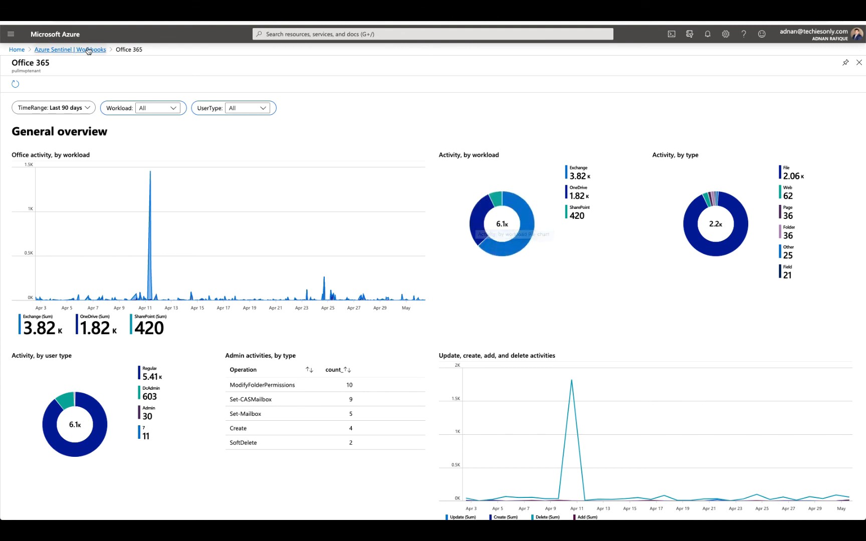
click(70, 49)
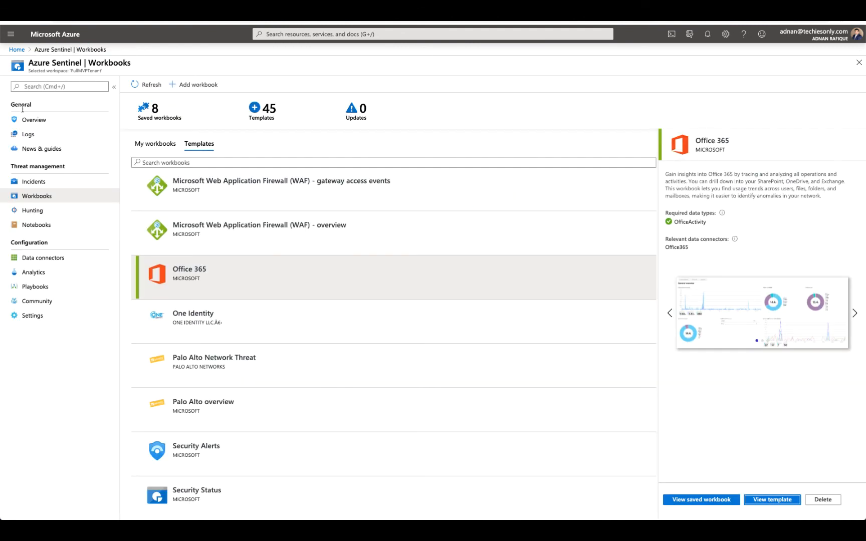
click(35, 120)
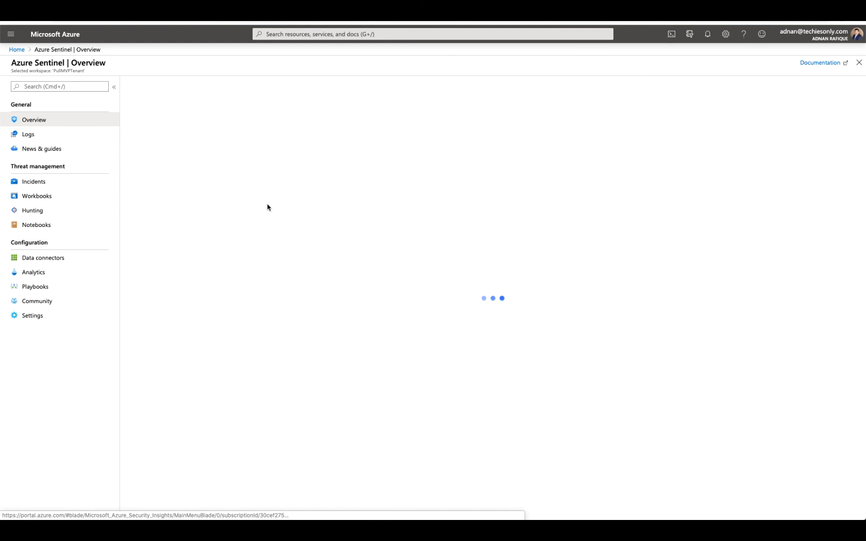